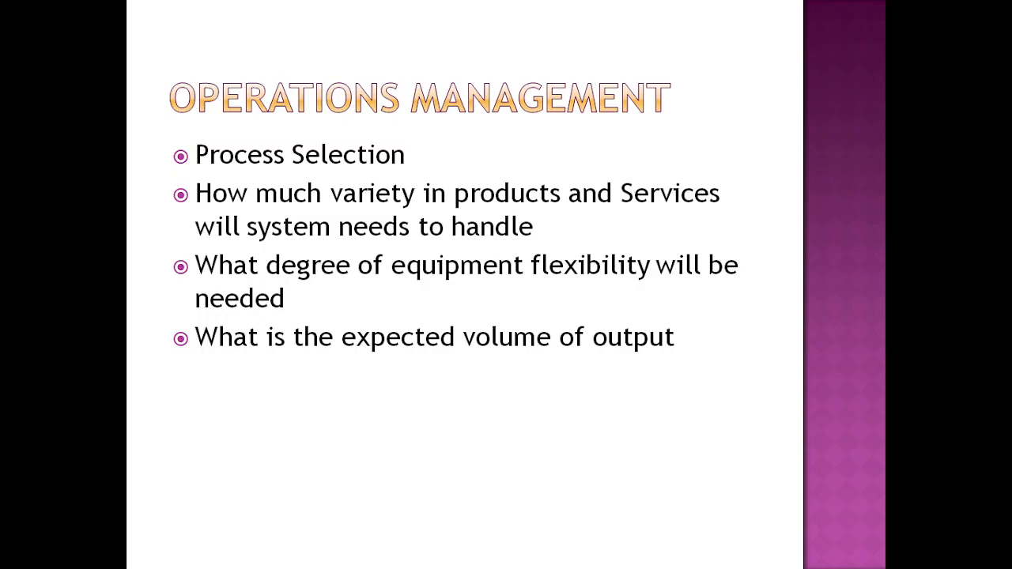
# Advance the slideshow to the Process Types slide listing five process kinds.
pyautogui.press('Right')
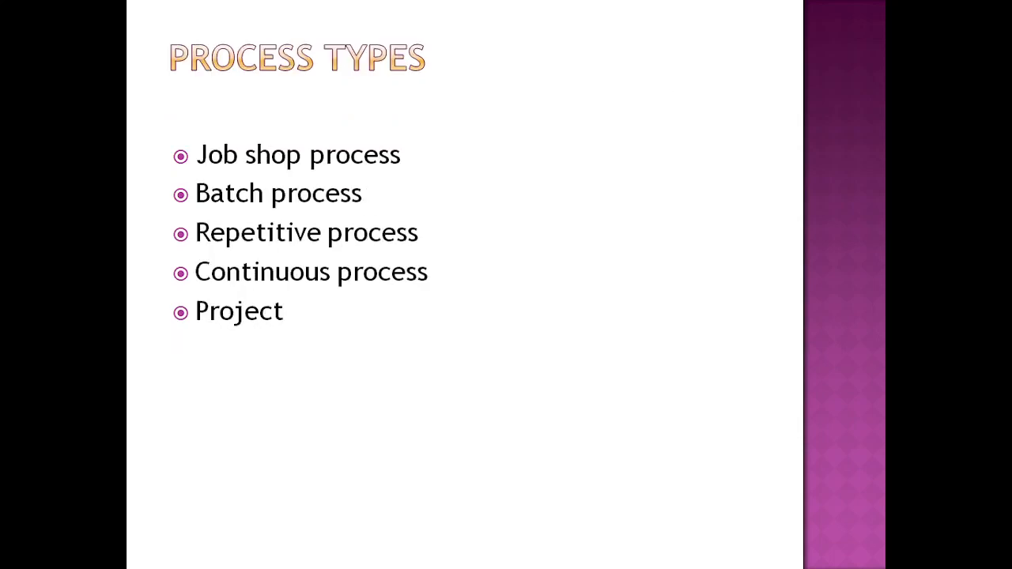